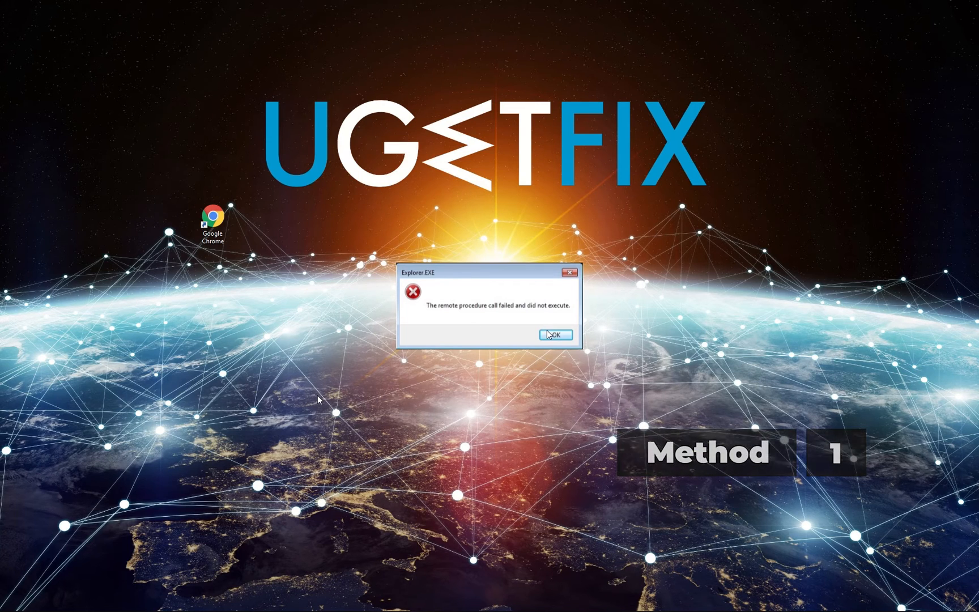
Dismiss the Explorer.EXE error and verify Remote Procedure Call (RPC) is running with Automatic startup.
{"action": "left_click", "coordinate": [10, 604]}
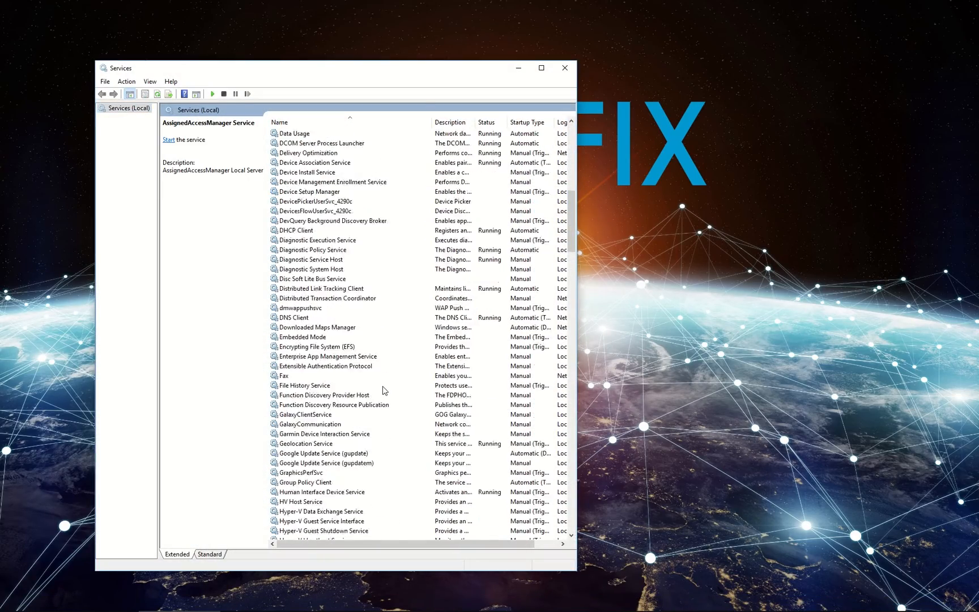
{"action": "left_click", "coordinate": [316, 394]}
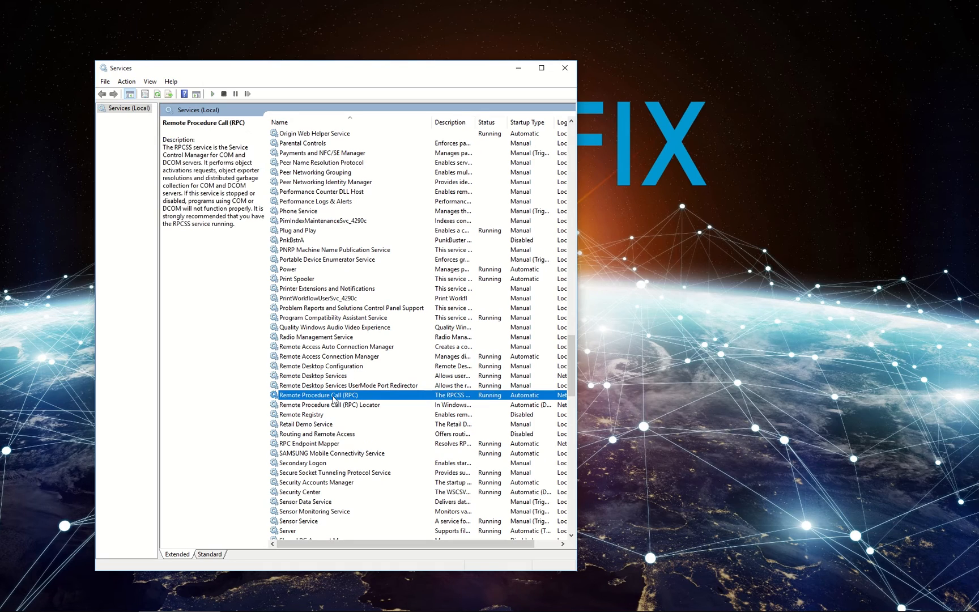
{"action": "double_click", "coordinate": [335, 394]}
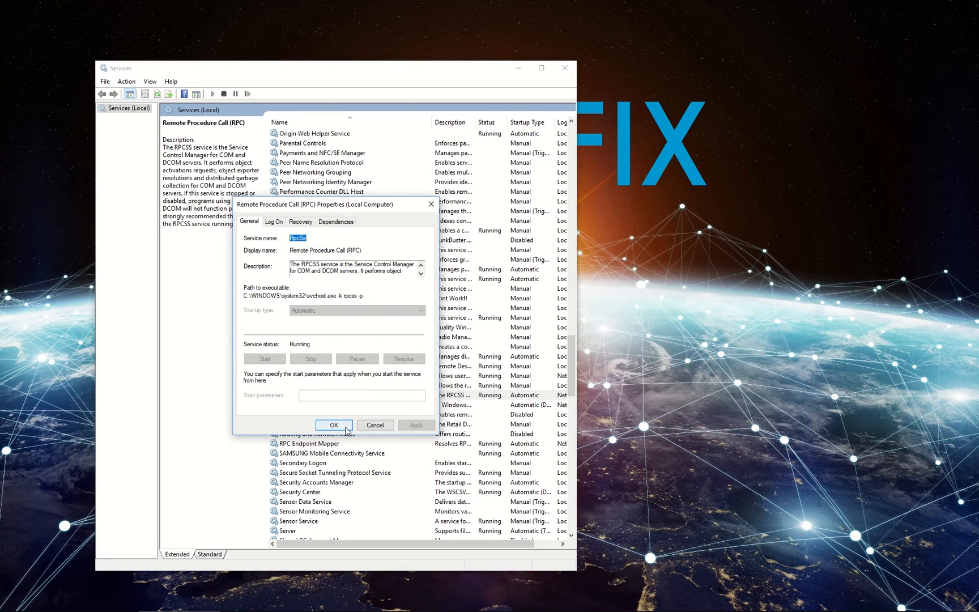
{"action": "left_click", "coordinate": [335, 425]}
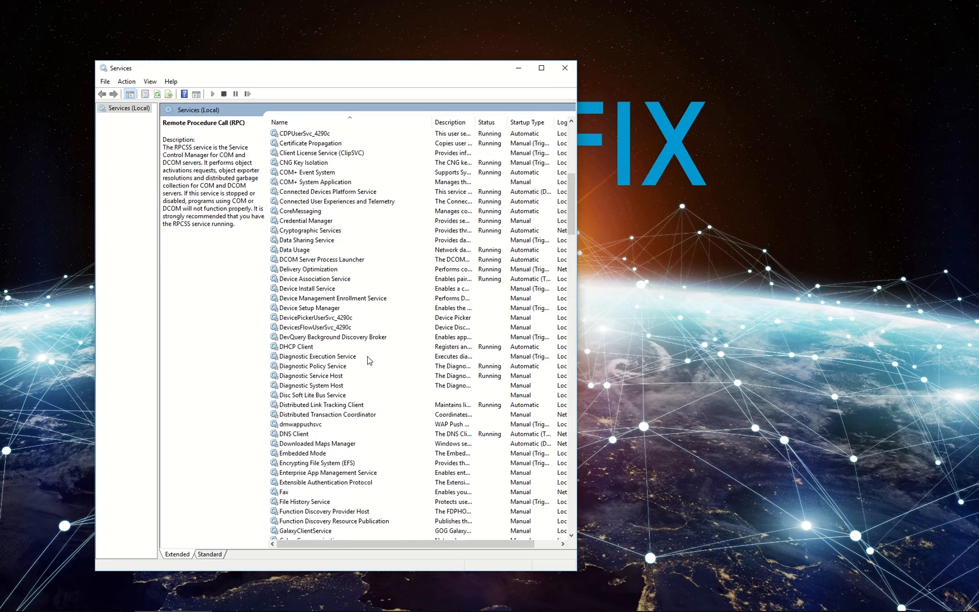
{"action": "mouse_move", "coordinate": [311, 393]}
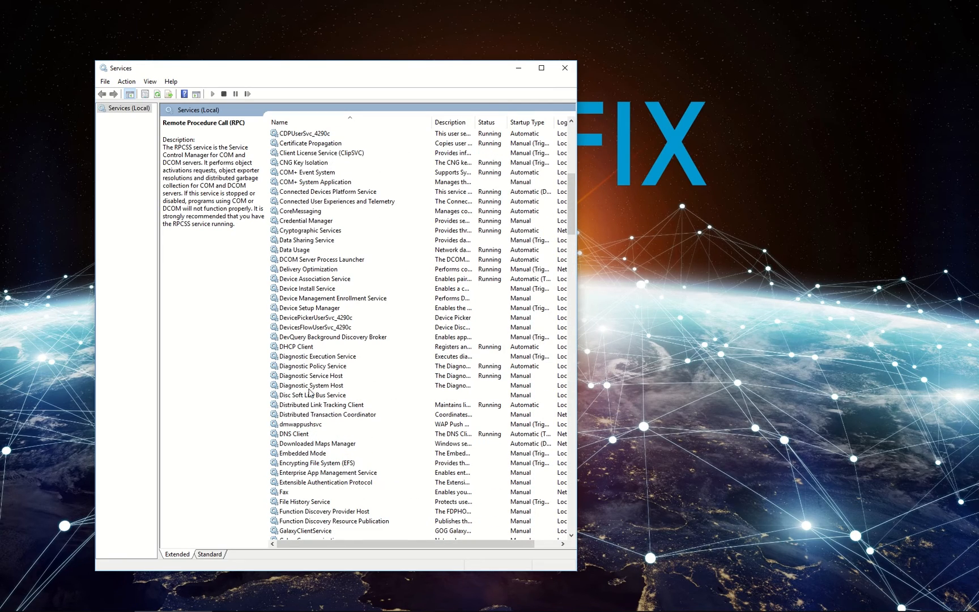
Verify DCOM Server Process Launcher is Running with Automatic startup in its properties.
{"action": "double_click", "coordinate": [322, 260]}
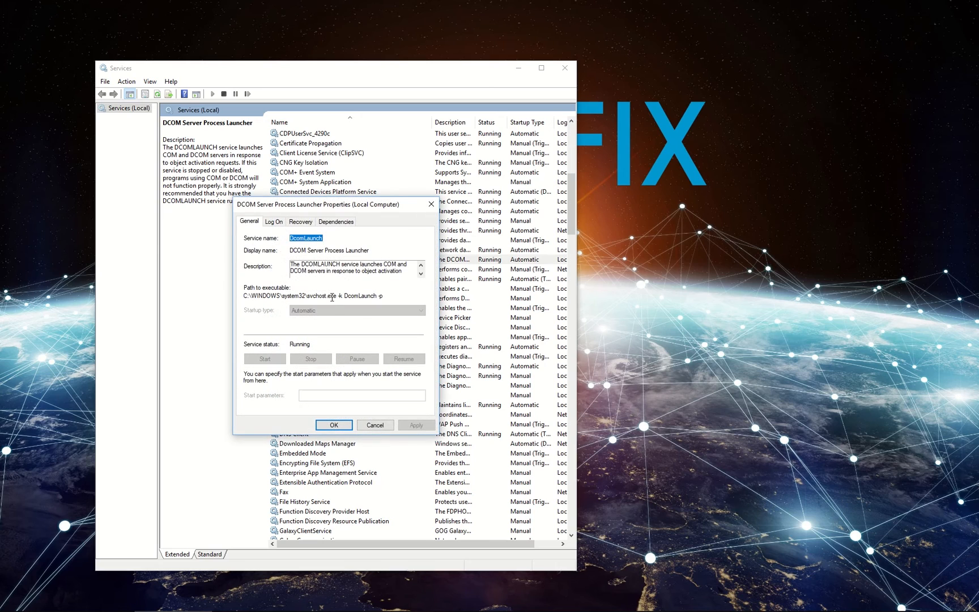
{"action": "mouse_move", "coordinate": [333, 425]}
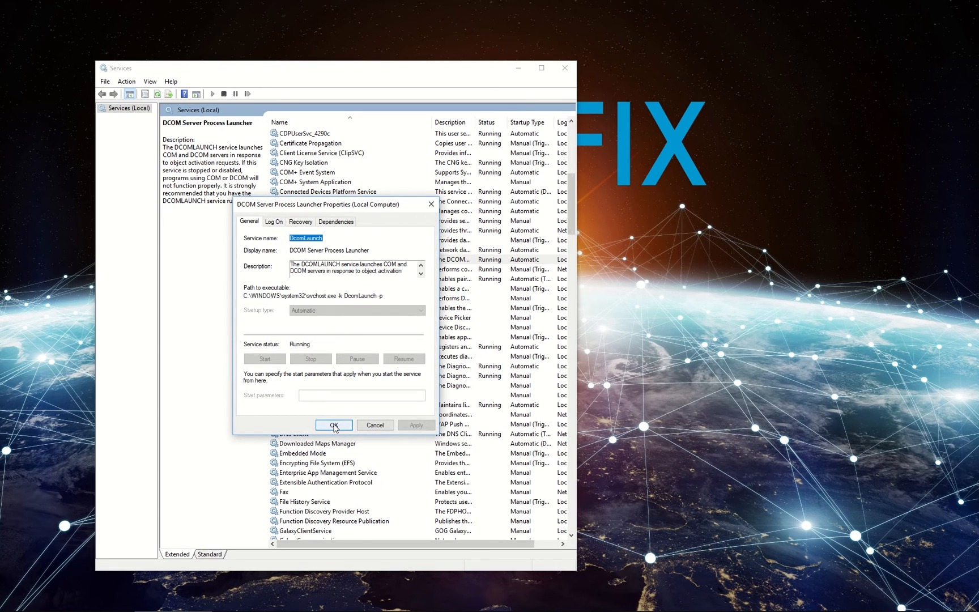
{"action": "left_click", "coordinate": [333, 425]}
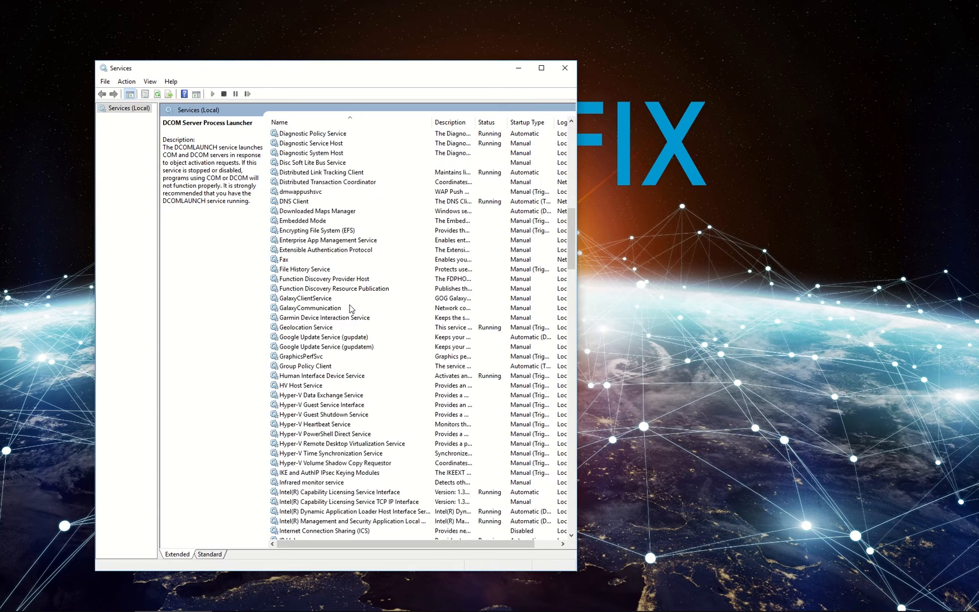
Set the RPC Locator service's startup type to Manual and apply it.
{"action": "scroll", "scroll_direction": "down", "scroll_amount": 3}
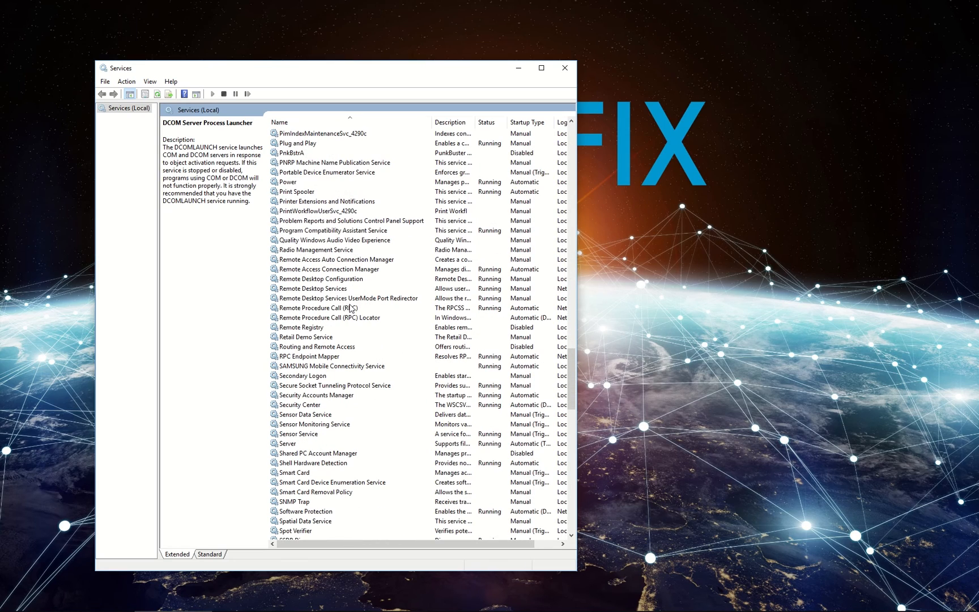
{"action": "left_click", "coordinate": [328, 317]}
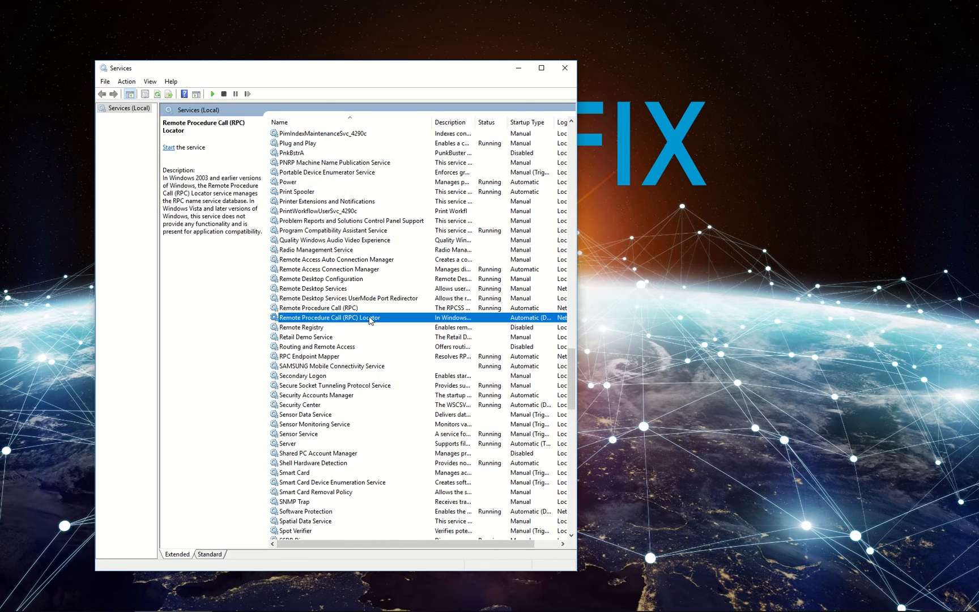
{"action": "double_click", "coordinate": [327, 318]}
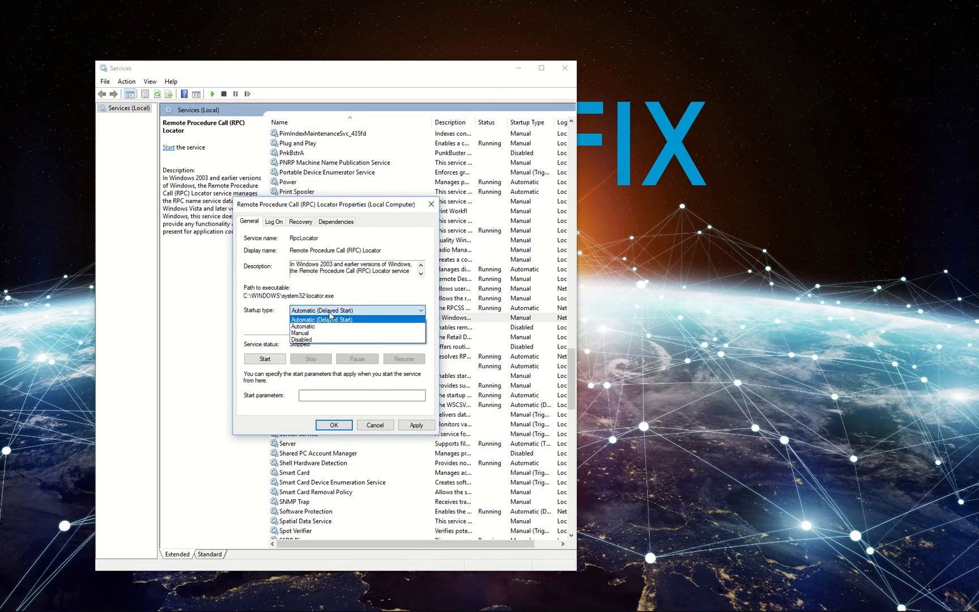
{"action": "left_click", "coordinate": [301, 333]}
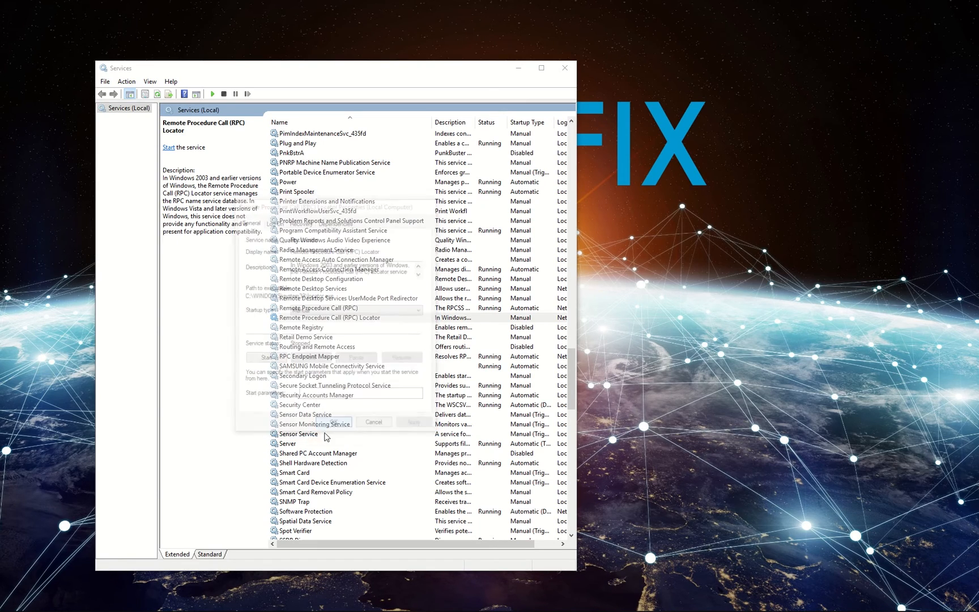
{"action": "left_click", "coordinate": [373, 422]}
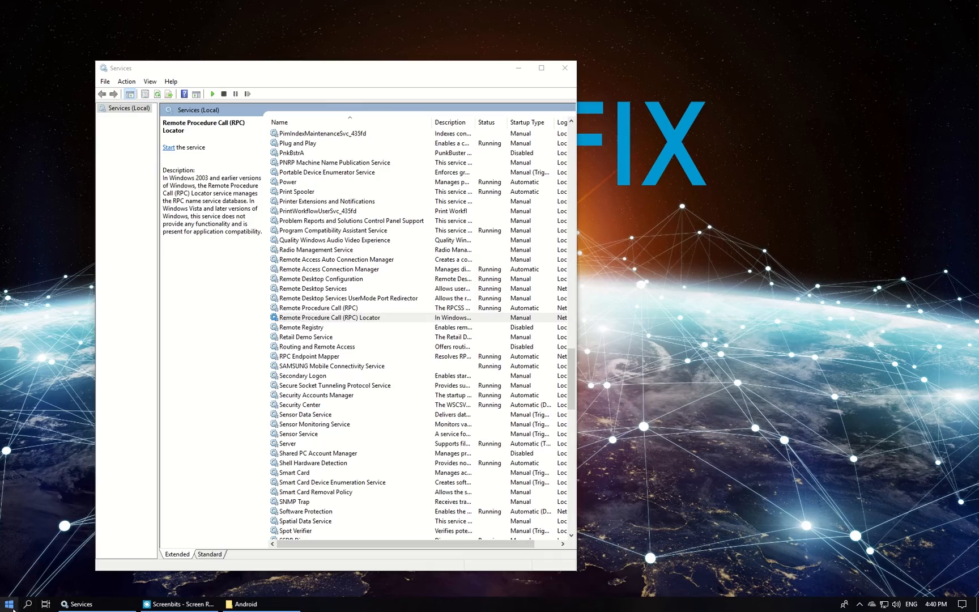
{"action": "left_click", "coordinate": [9, 603]}
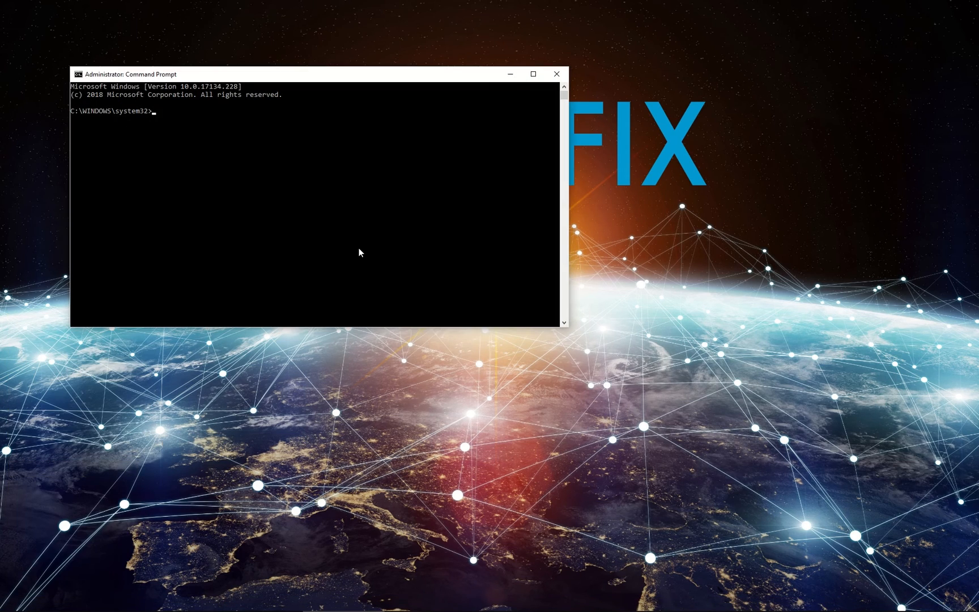
Run sfc /scannow in the administrator Command Prompt to begin the system scan.
{"action": "type", "text": "sfc /scannow"}
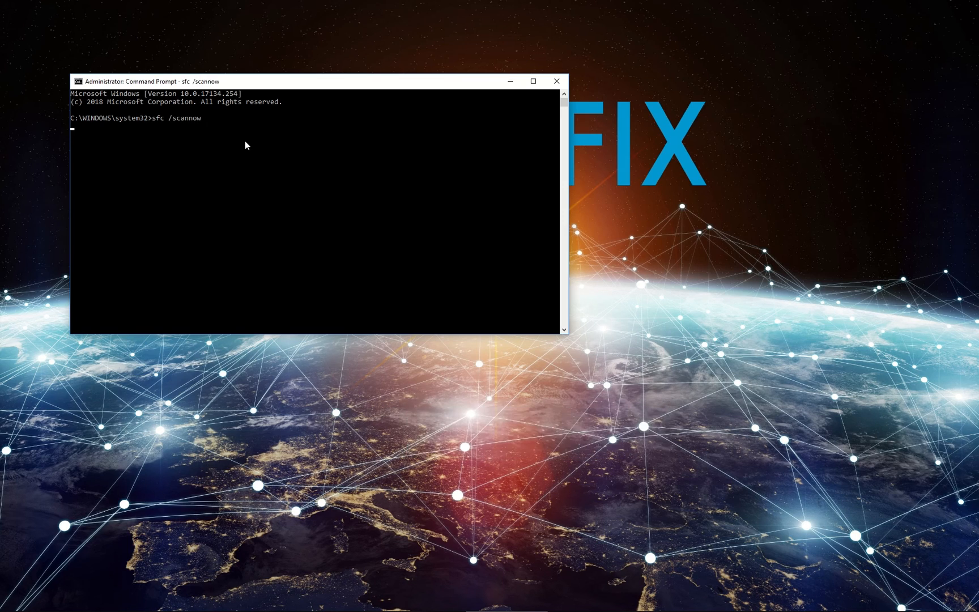
{"action": "key", "text": "Return"}
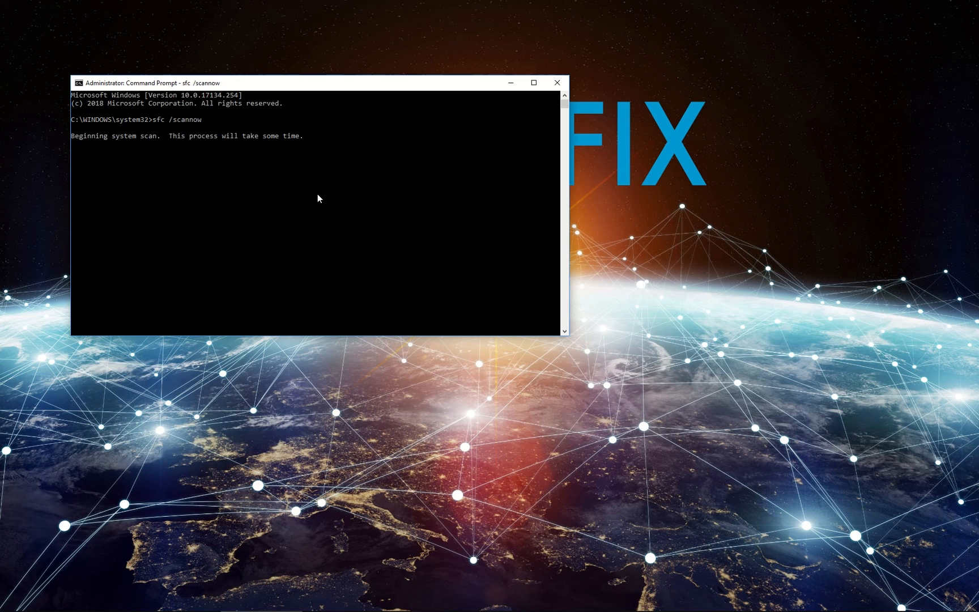